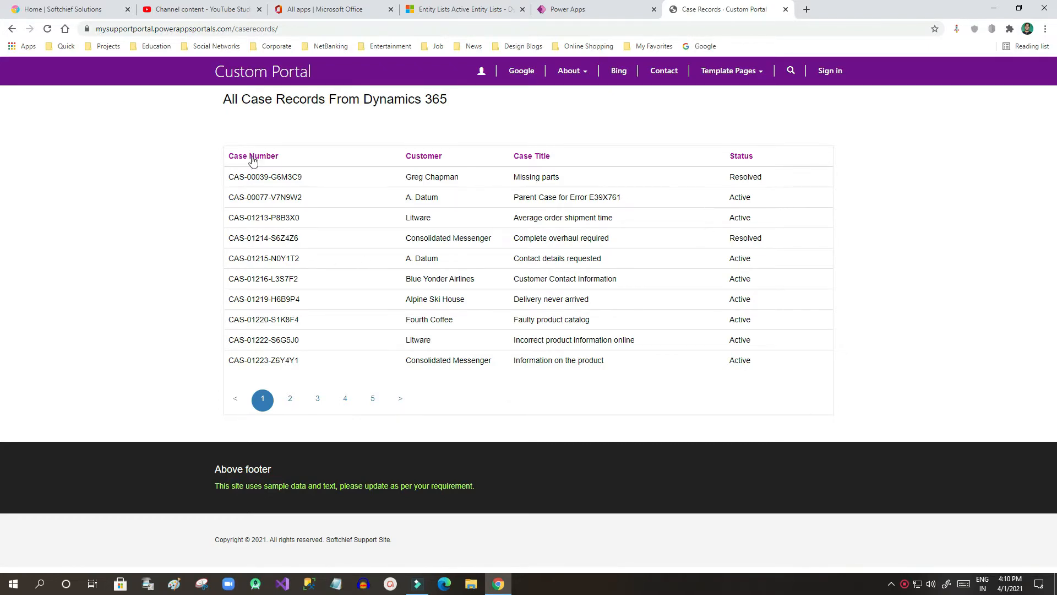
mouse_move(217, 148)
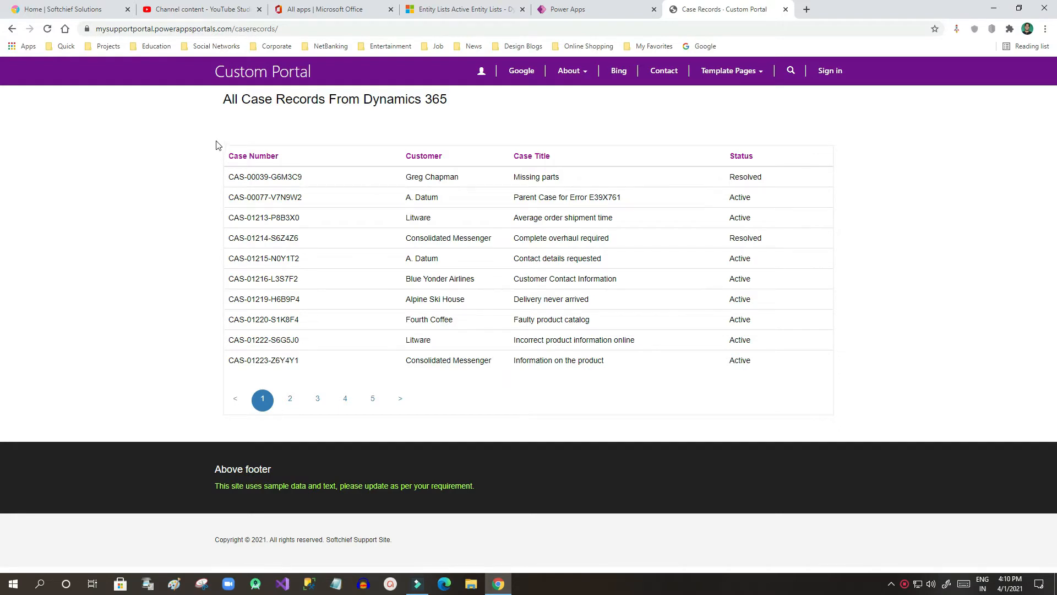
mouse_move(600, 316)
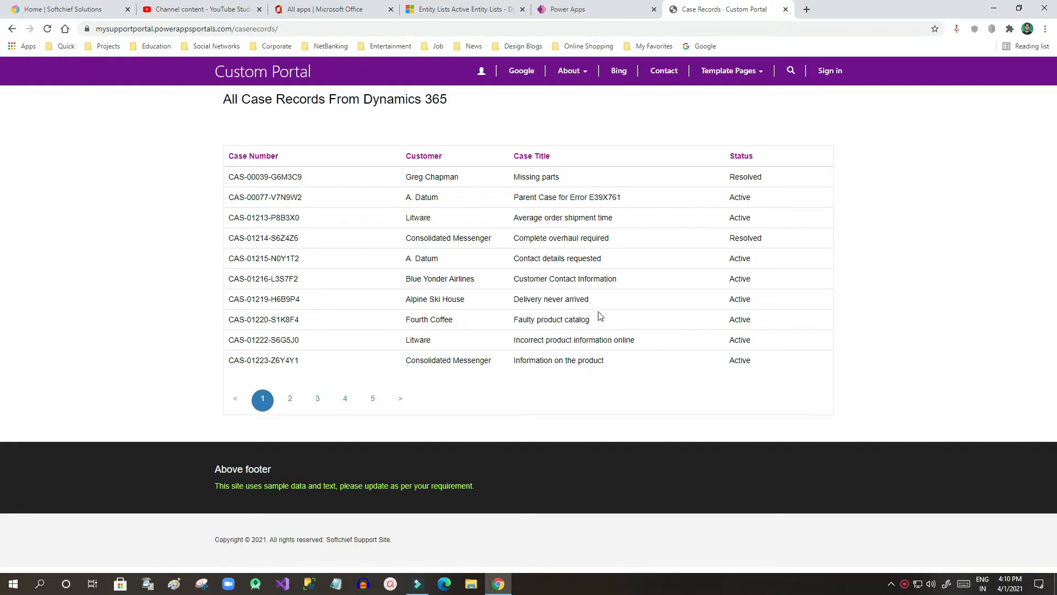
mouse_move(483, 160)
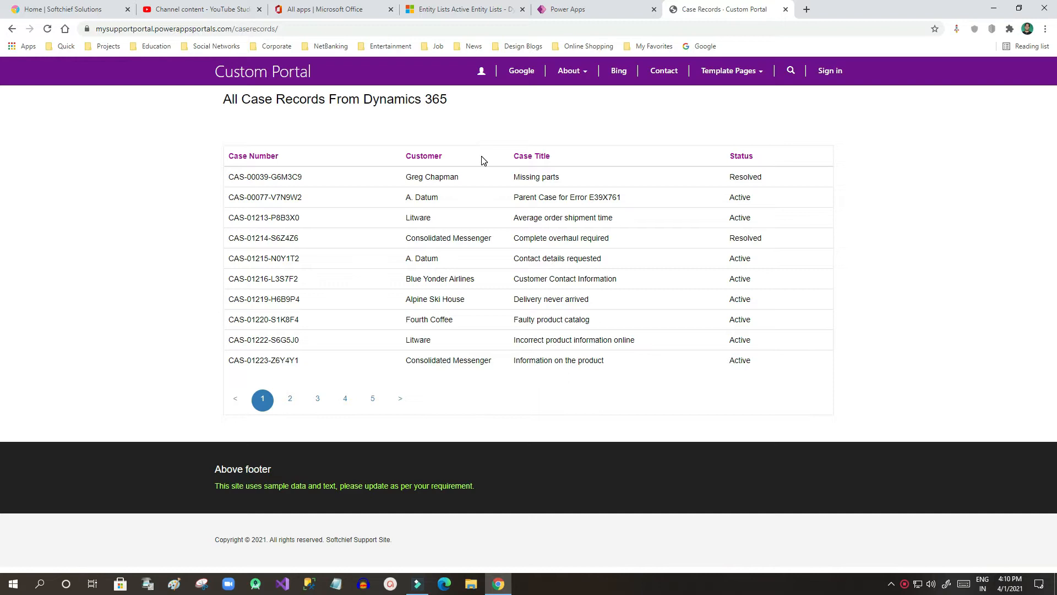
mouse_move(495, 158)
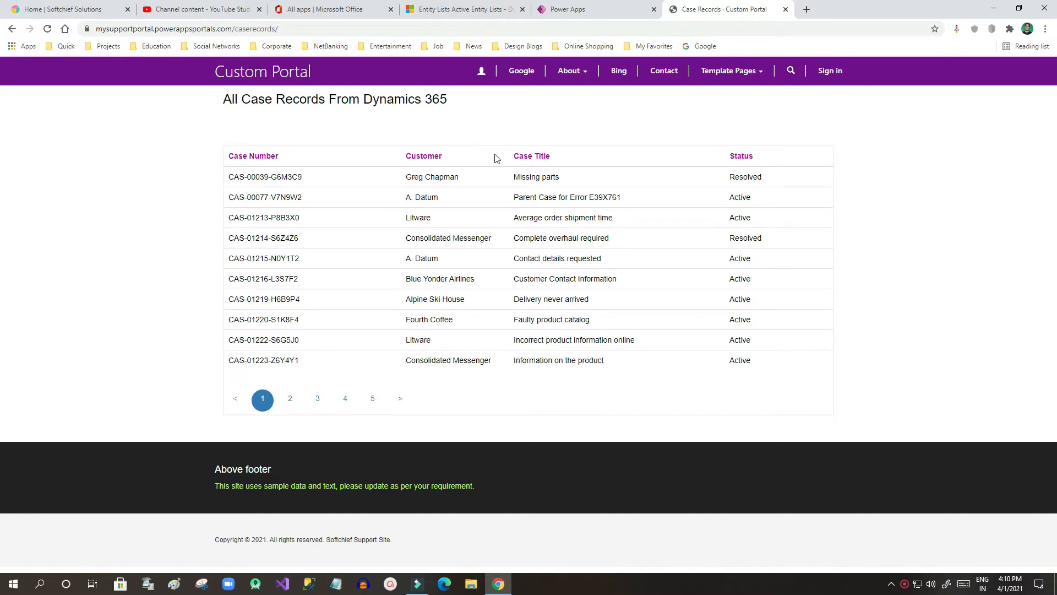
mouse_move(295, 186)
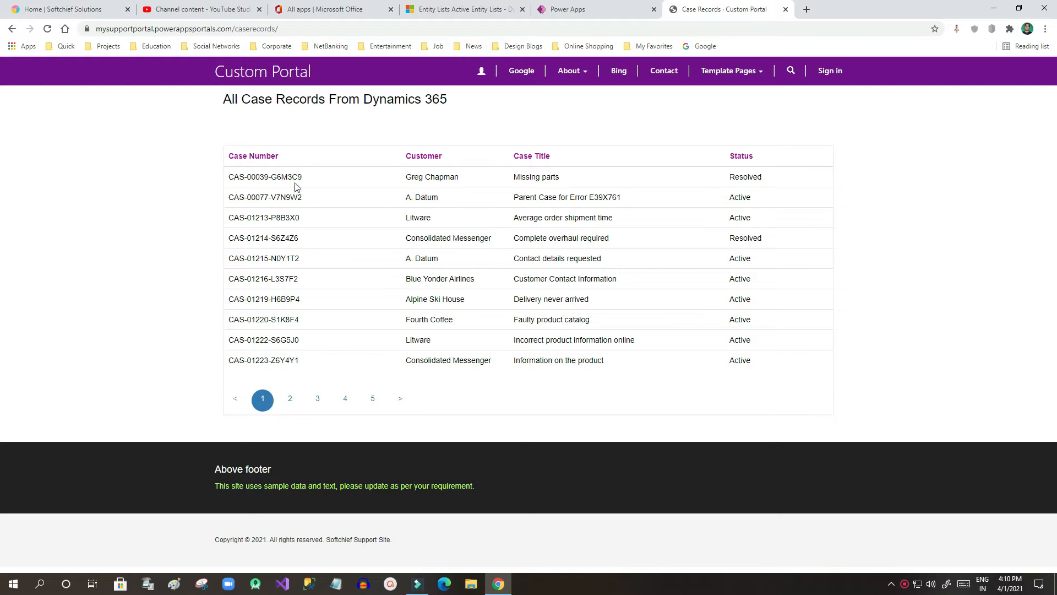
- Show page 2 of the case records list, starting with CAS-01224-K7W7X1
click(317, 398)
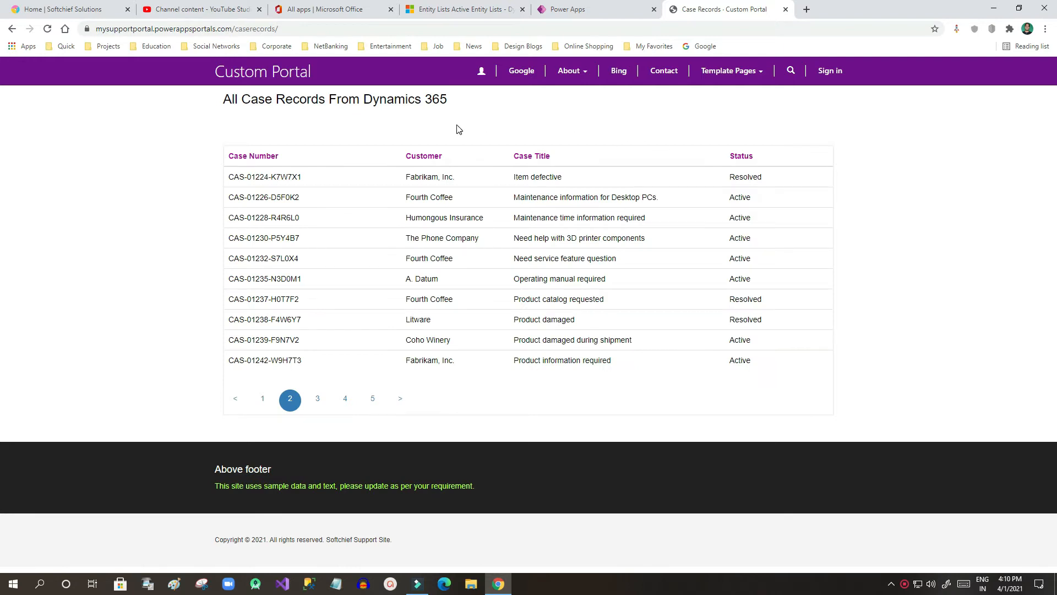
mouse_move(630, 352)
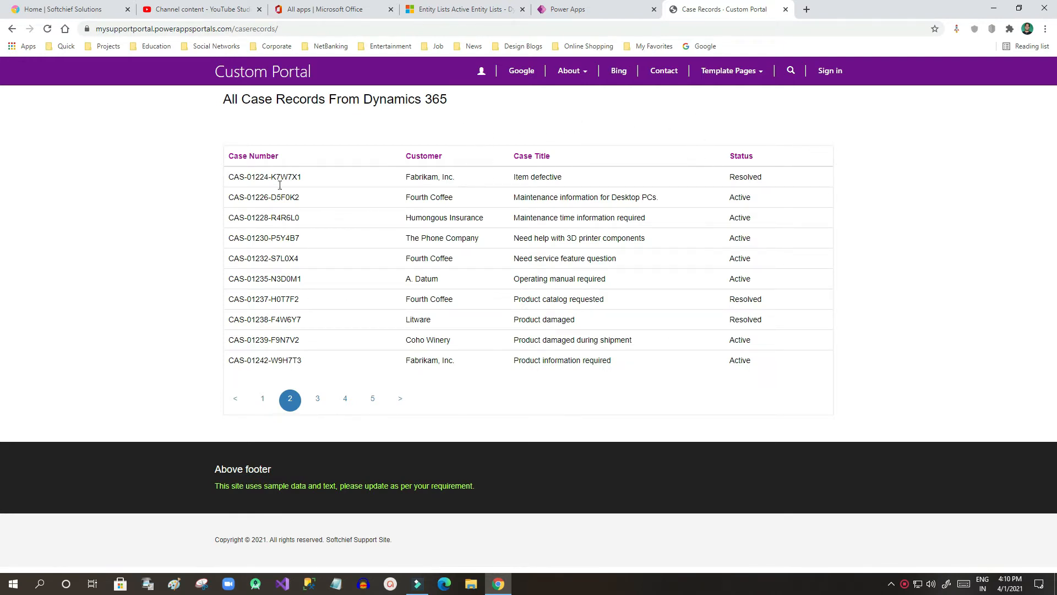
- In the portal studio, enable search in list for the Case Entity List
click(567, 8)
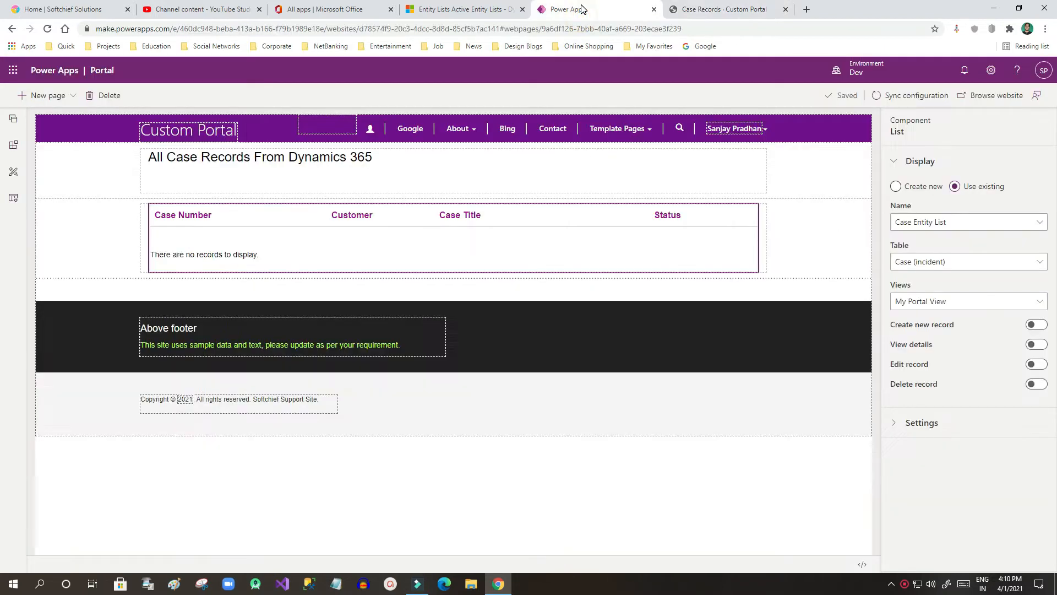
click(274, 244)
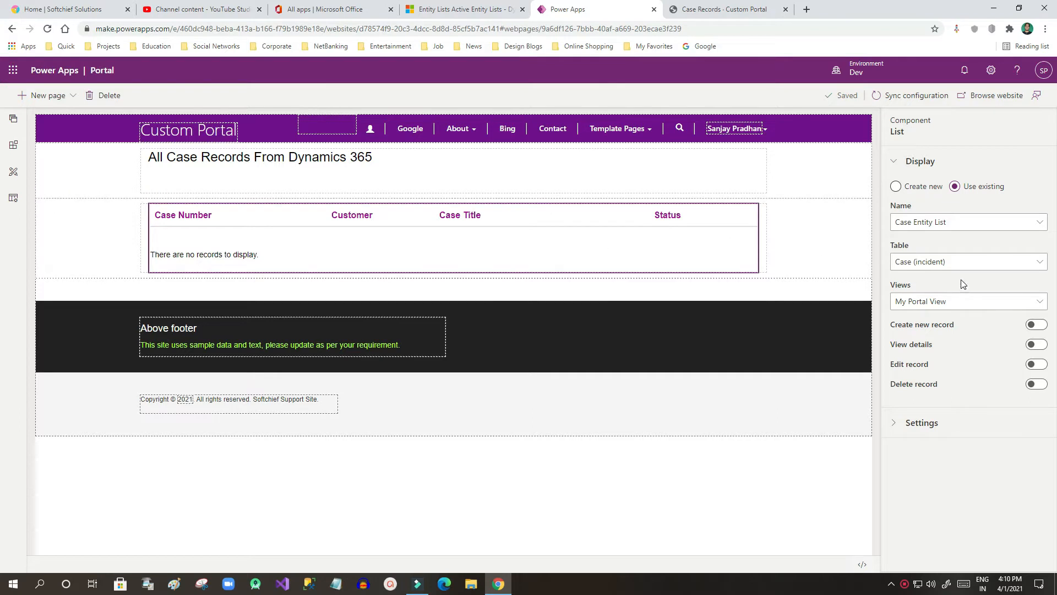
mouse_move(962, 327)
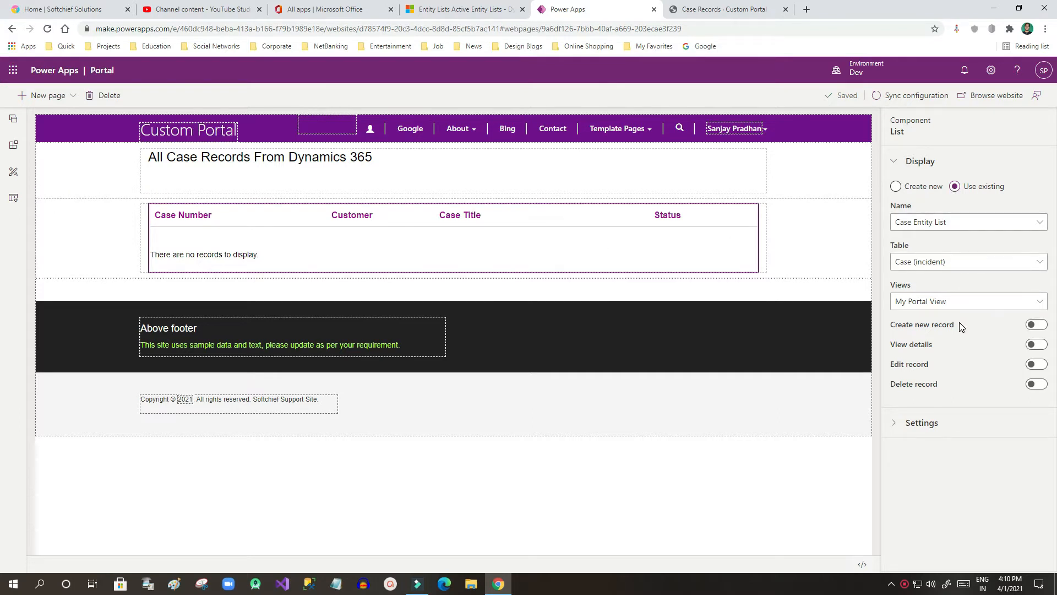
mouse_move(899, 346)
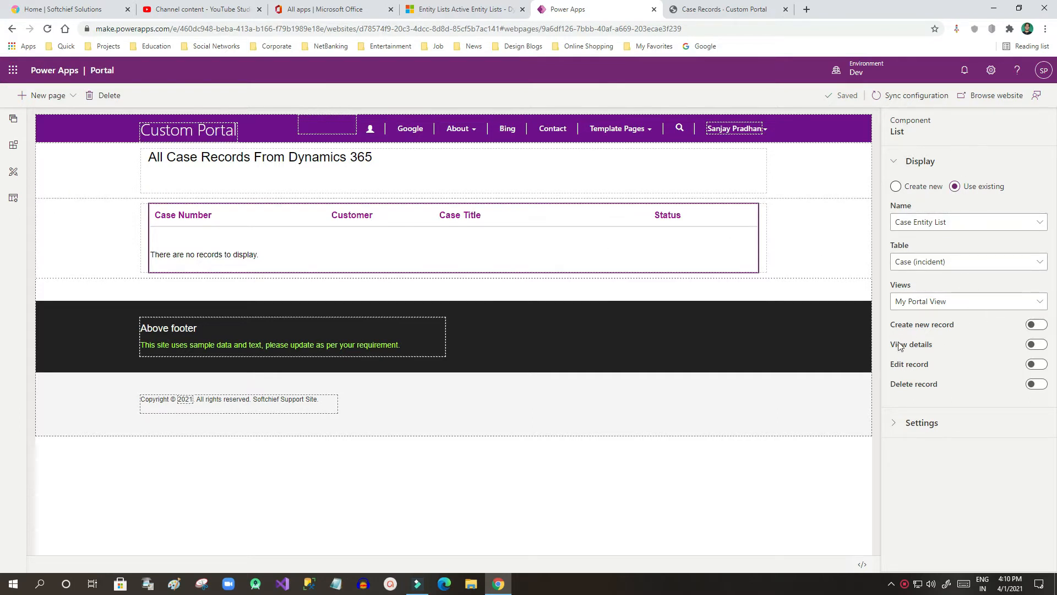
click(921, 423)
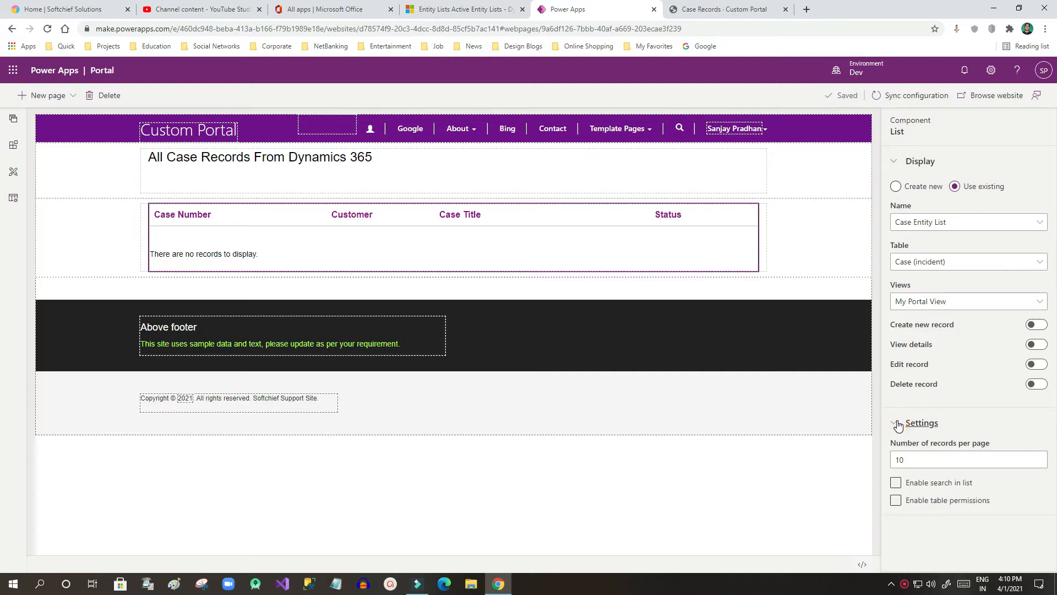
click(896, 483)
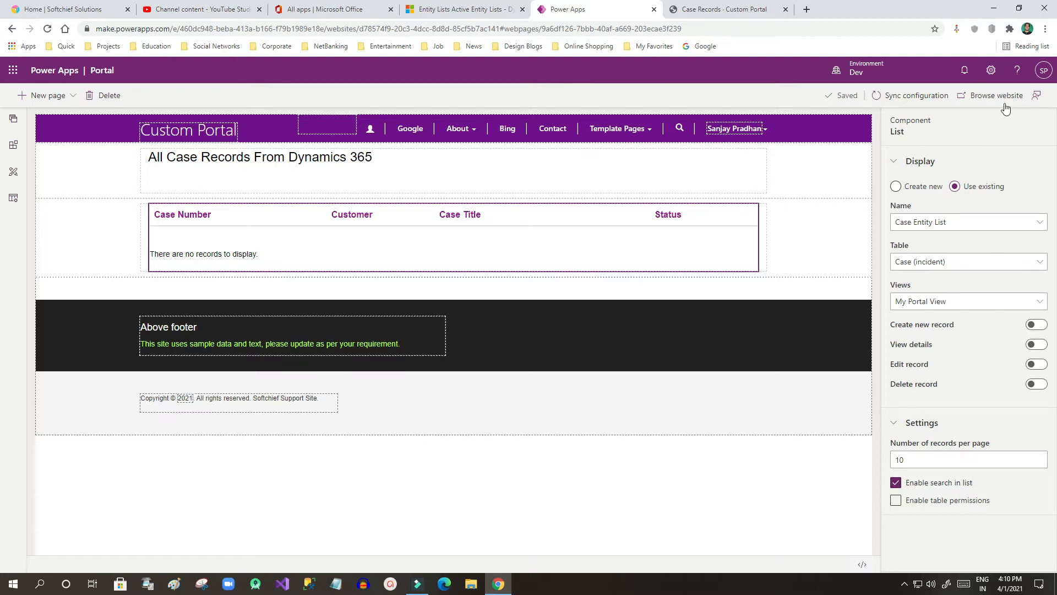
mouse_move(846, 97)
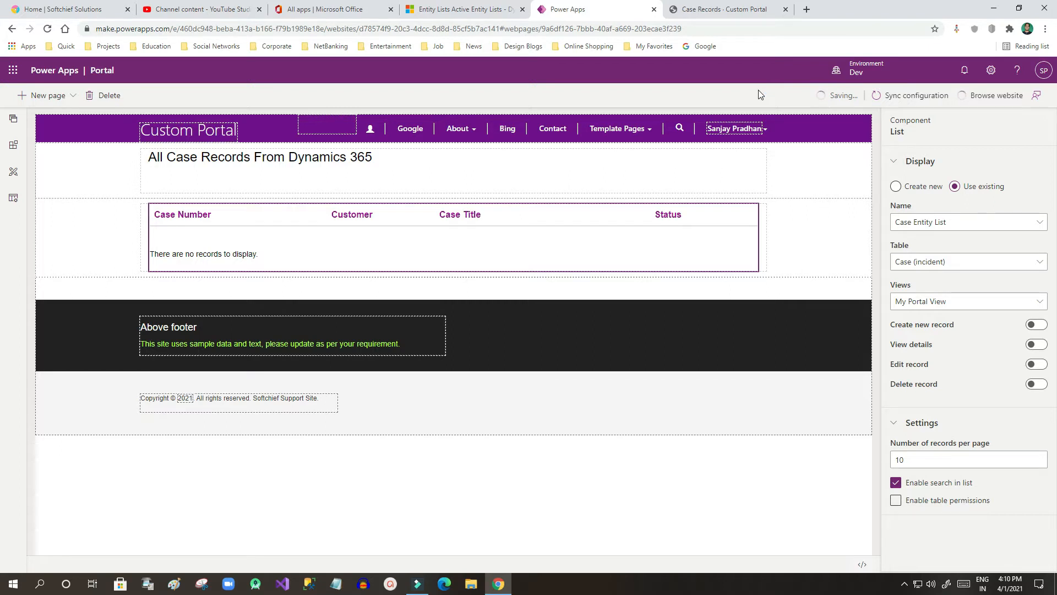
- Preview the live Case Records page and focus its new search box to see the wildcard tip
click(725, 9)
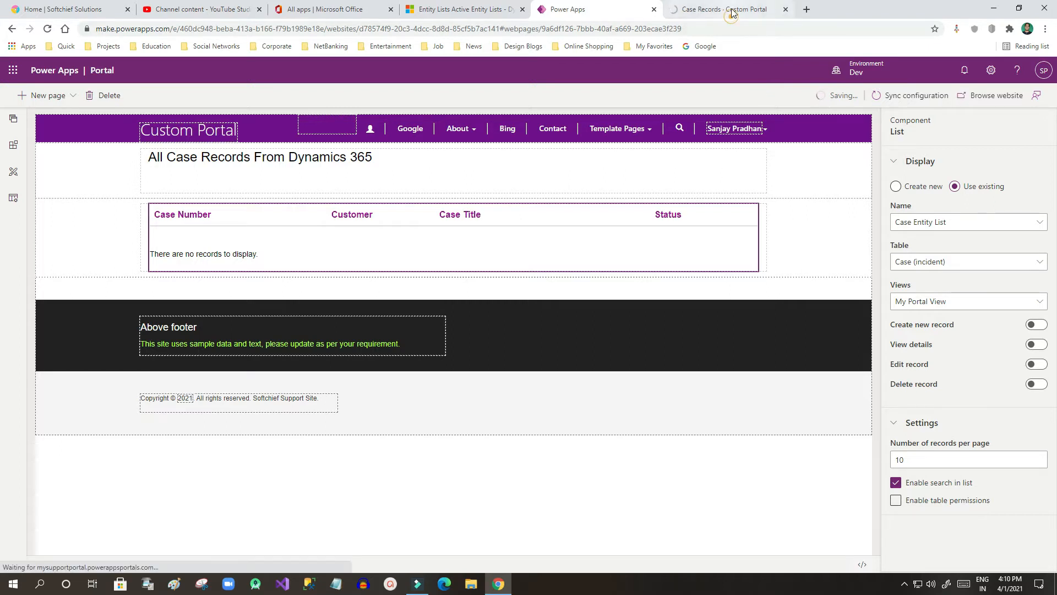
click(718, 9)
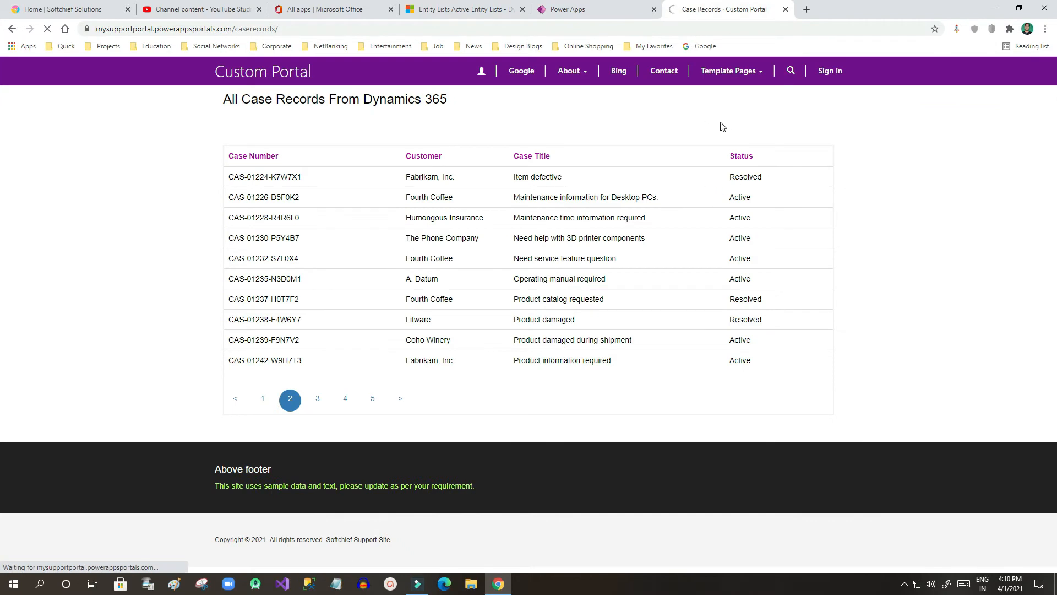
mouse_move(718, 152)
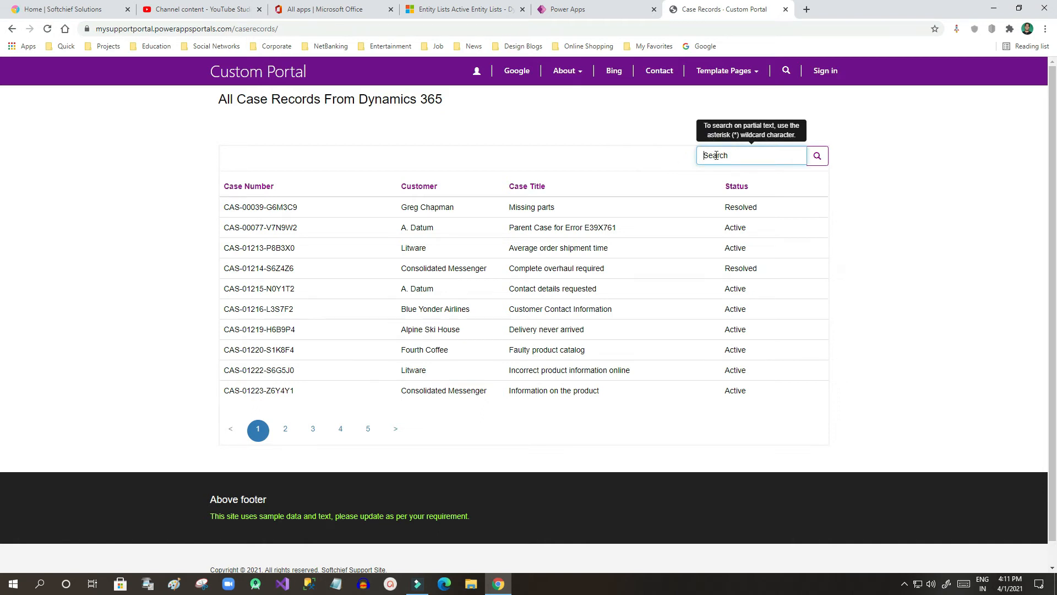
mouse_move(324, 455)
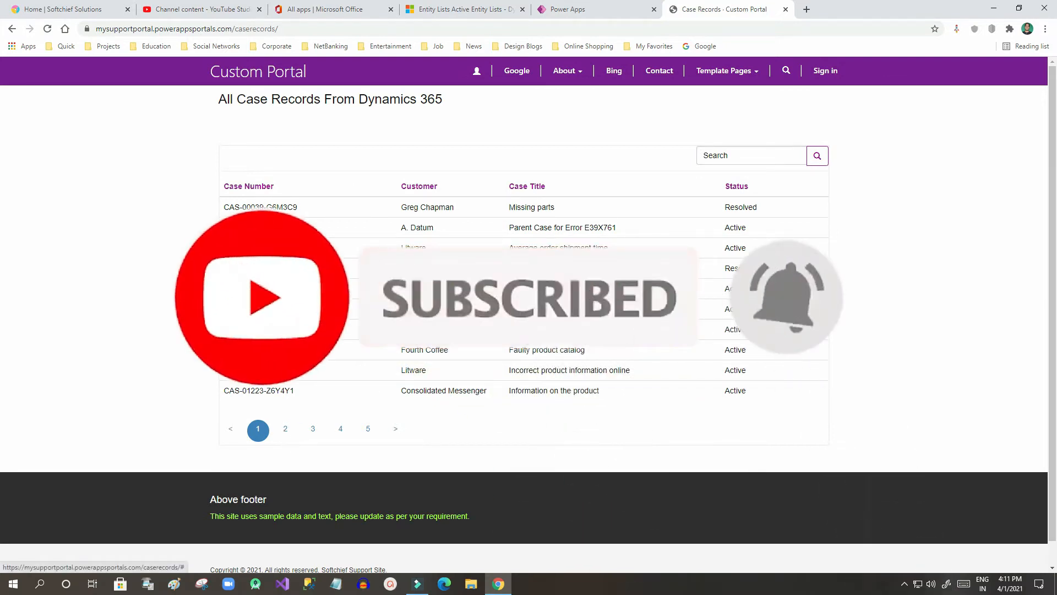
click(750, 156)
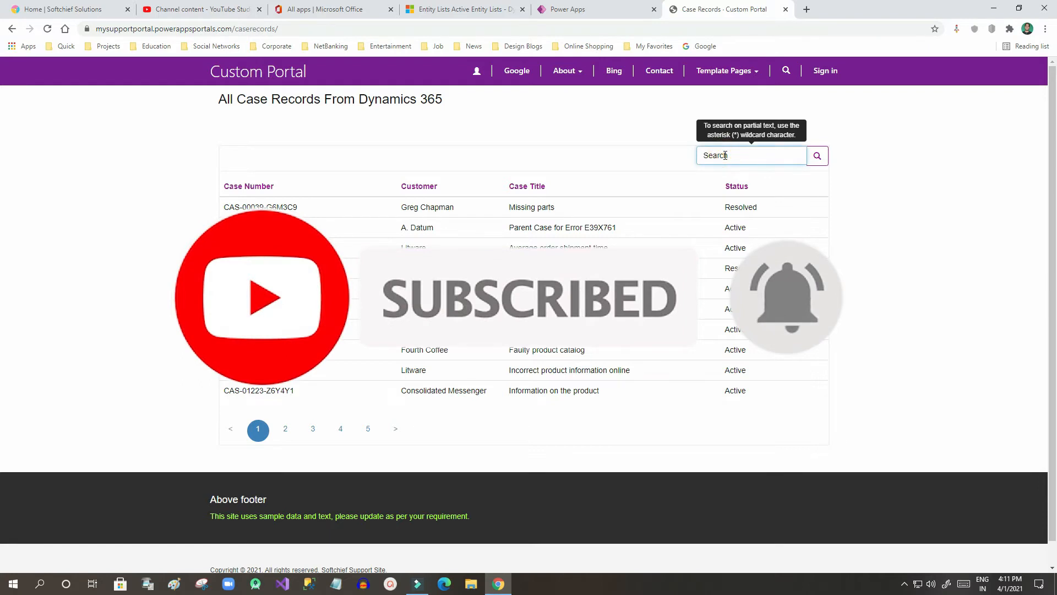
text(adventur)
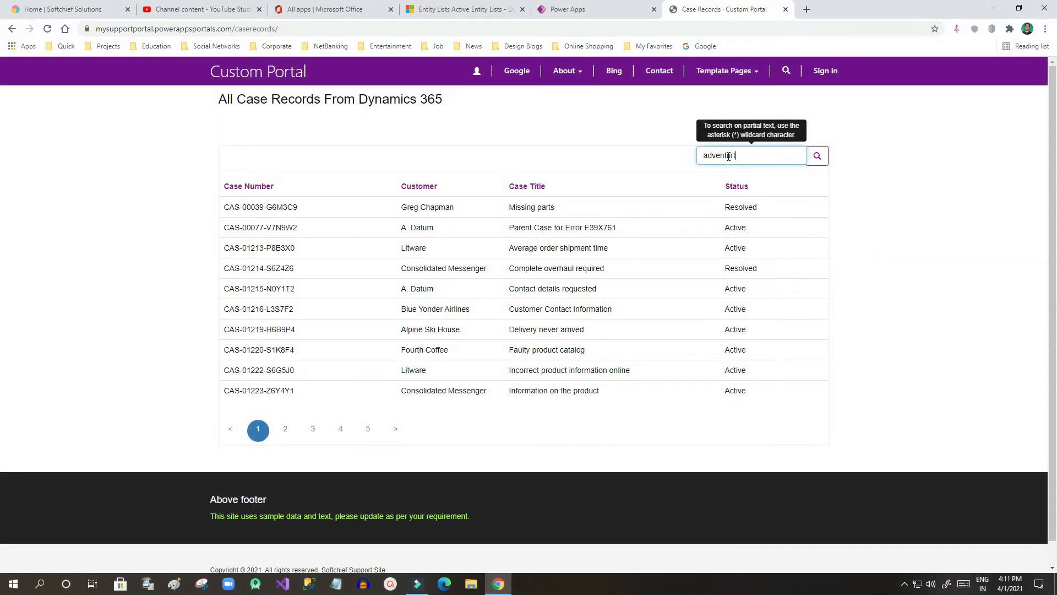
click(817, 156)
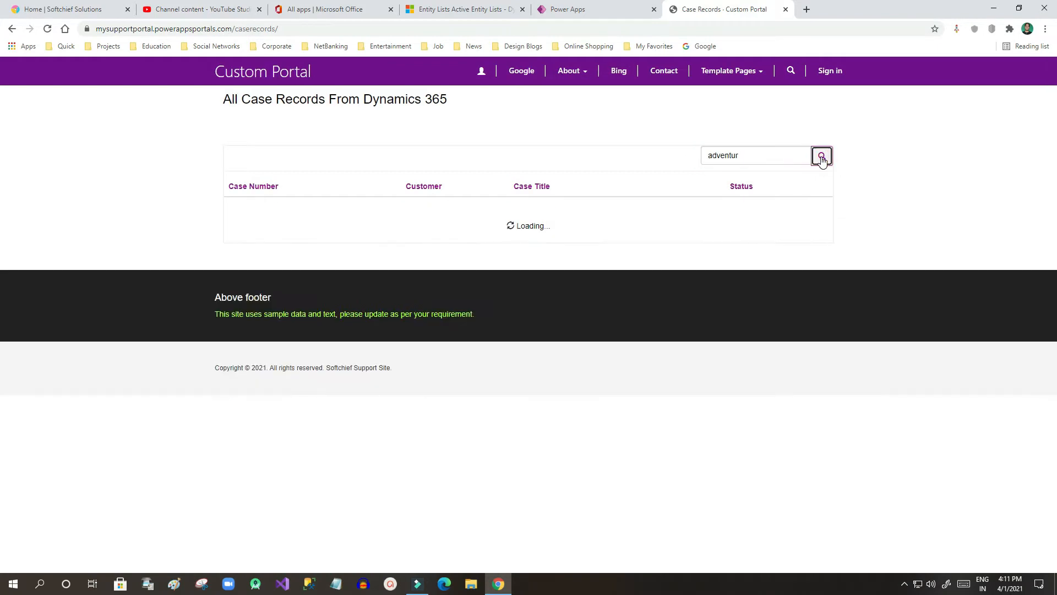
click(821, 156)
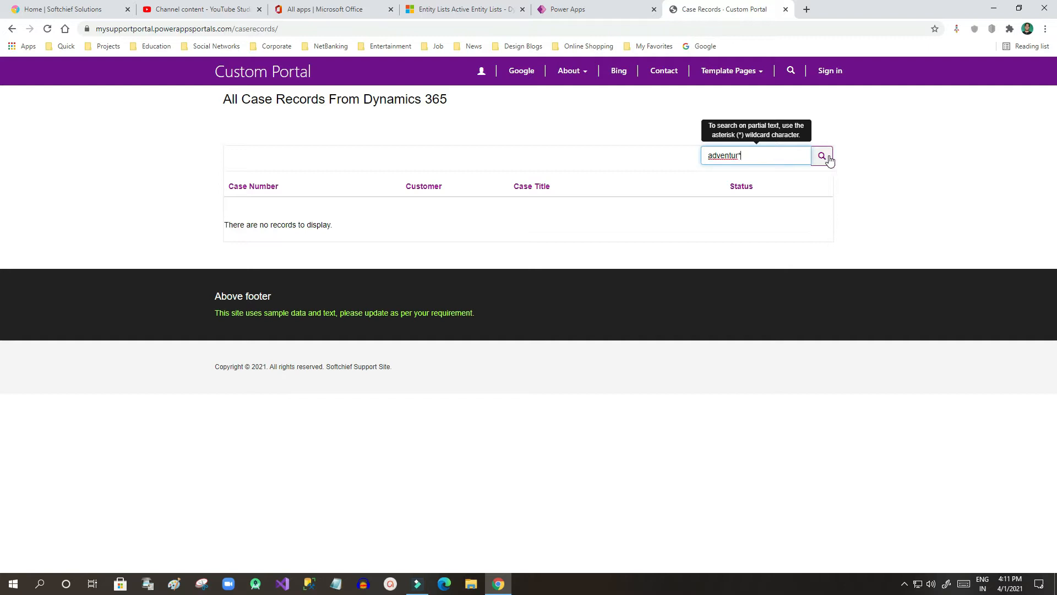
click(755, 155)
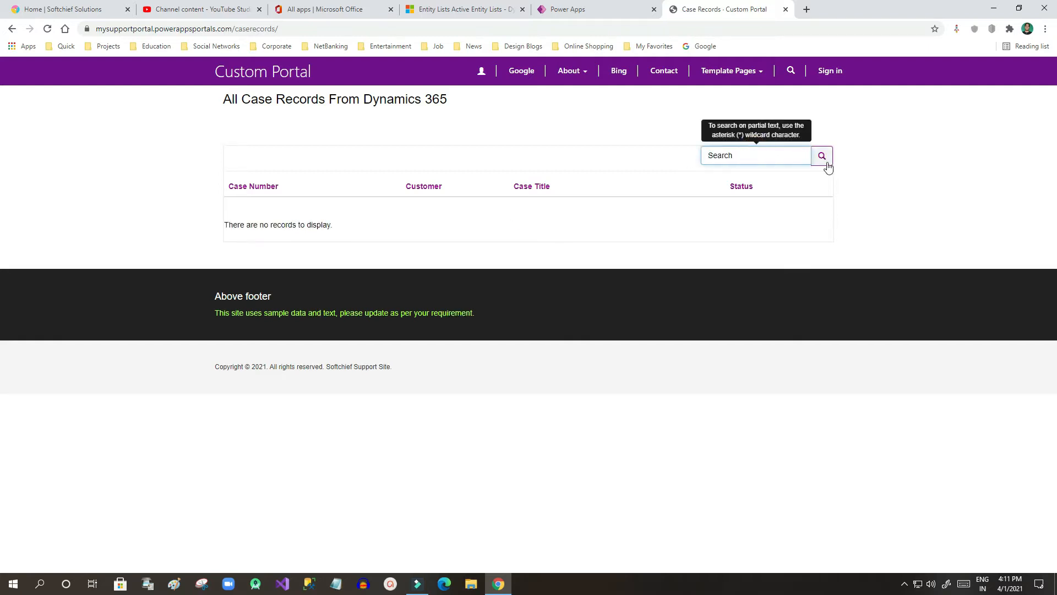
click(821, 155)
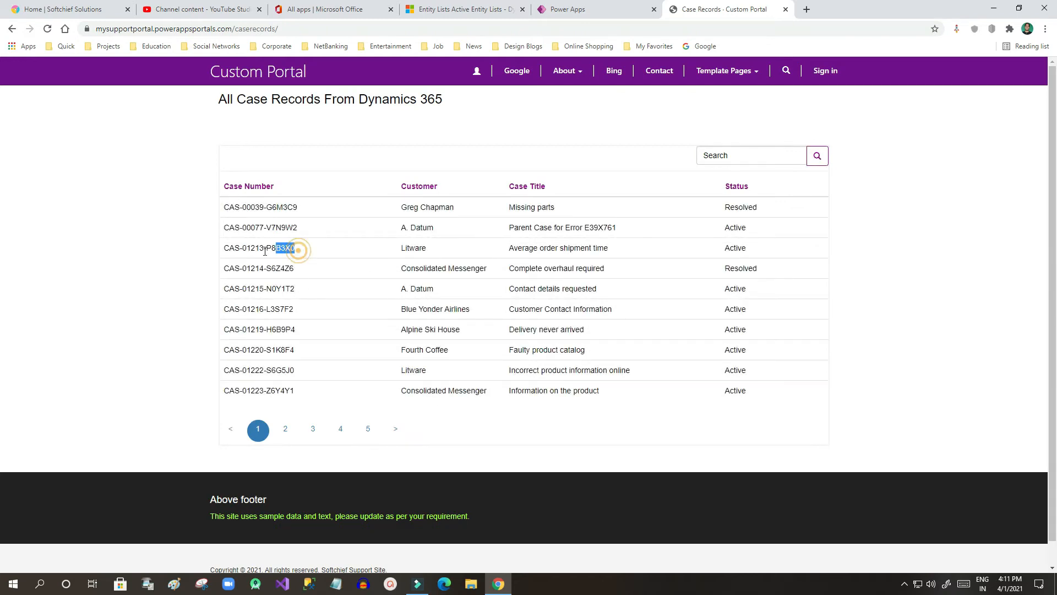
- Search the case list for case number CAS-01213-P8B3X0
double_click(258, 247)
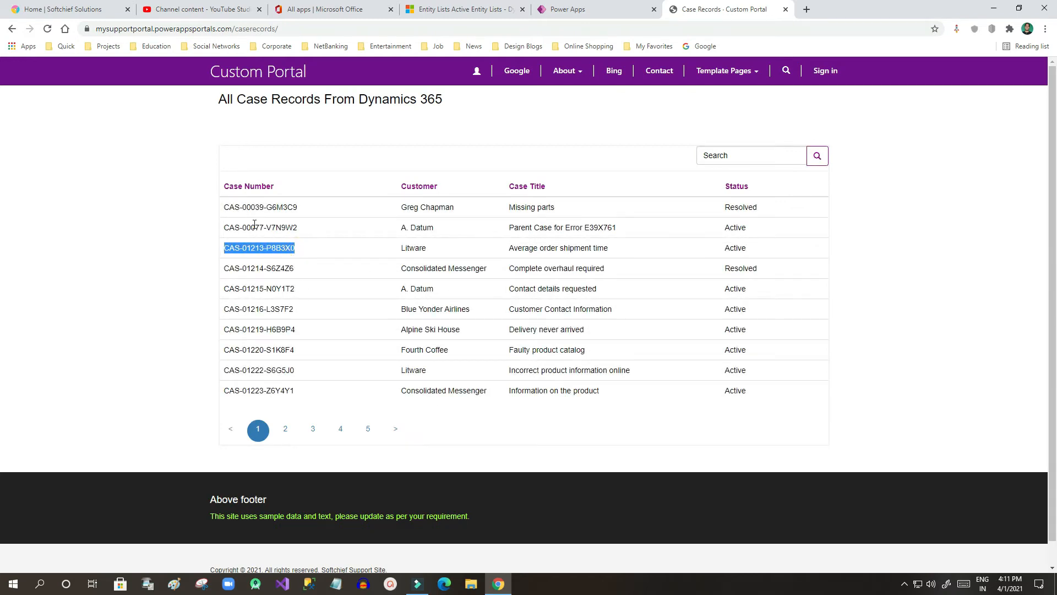
text(CAS-01213-P8B3X0)
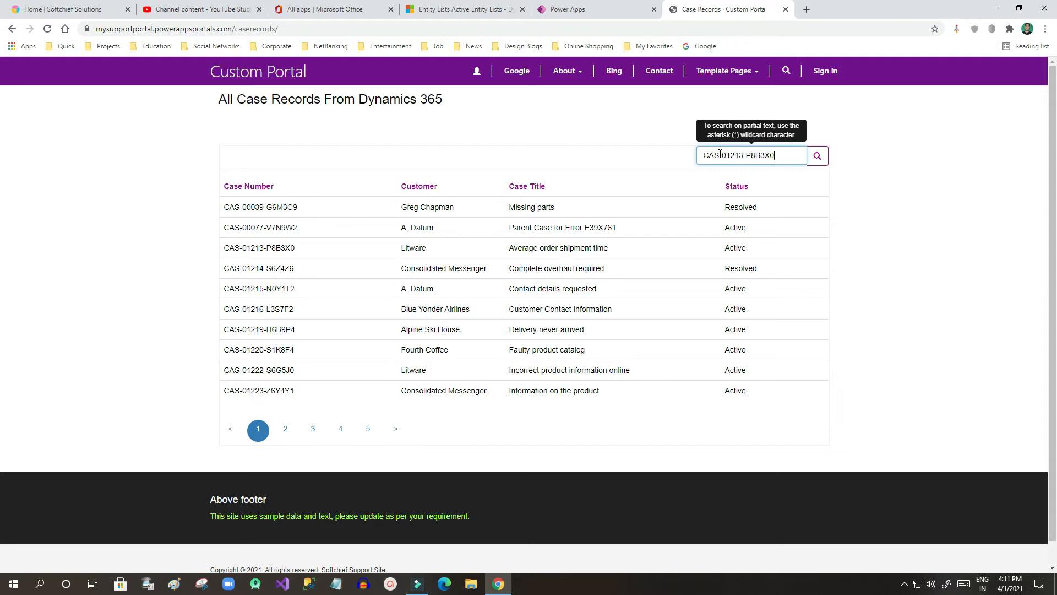
click(817, 155)
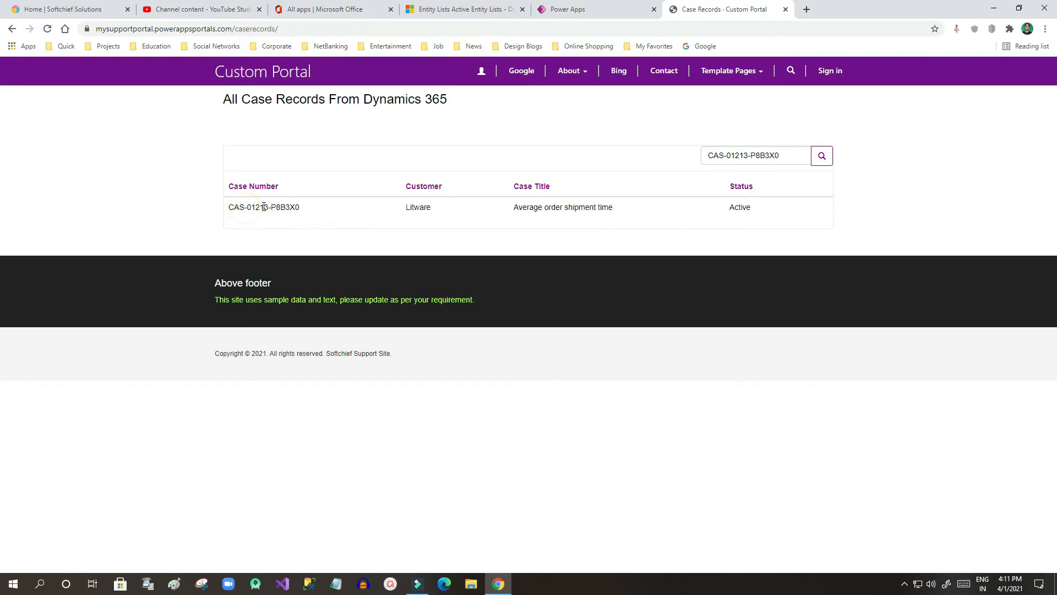
- Clear the search box and view its default Search placeholder and wildcard tooltip
click(754, 155)
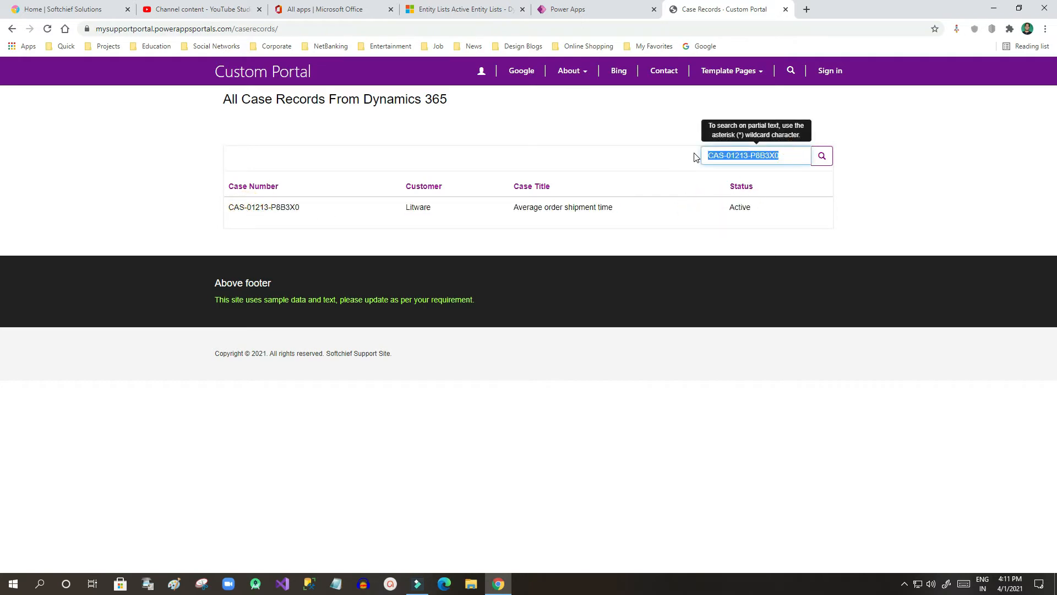
mouse_move(733, 162)
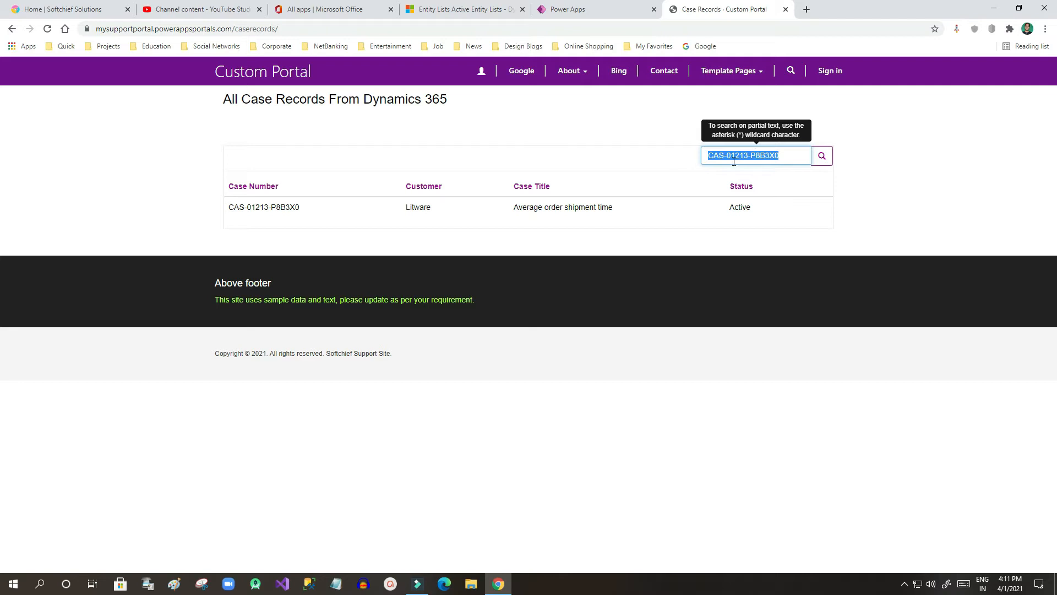
mouse_move(451, 226)
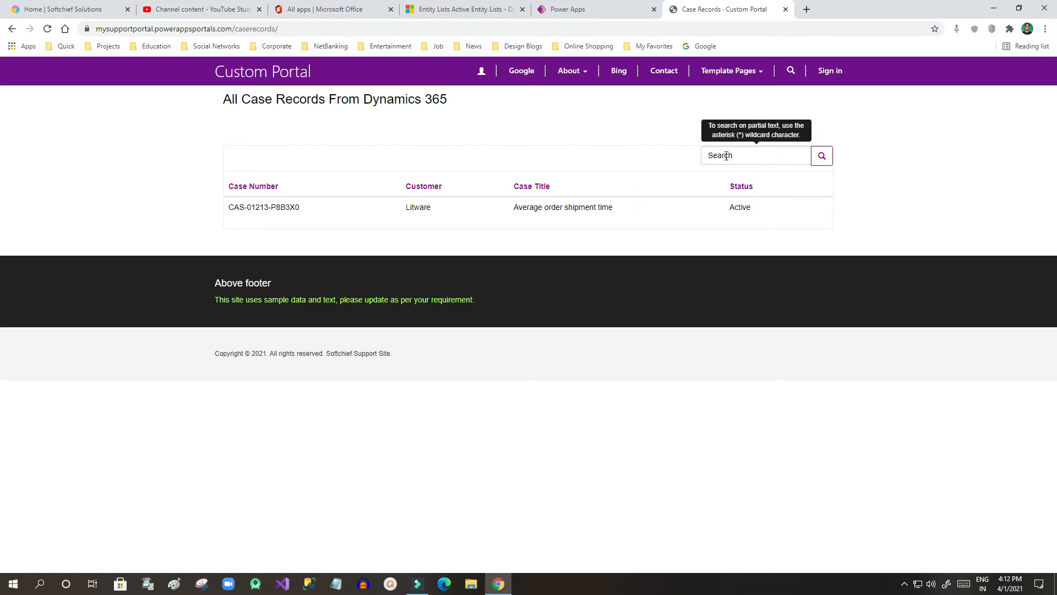
click(755, 155)
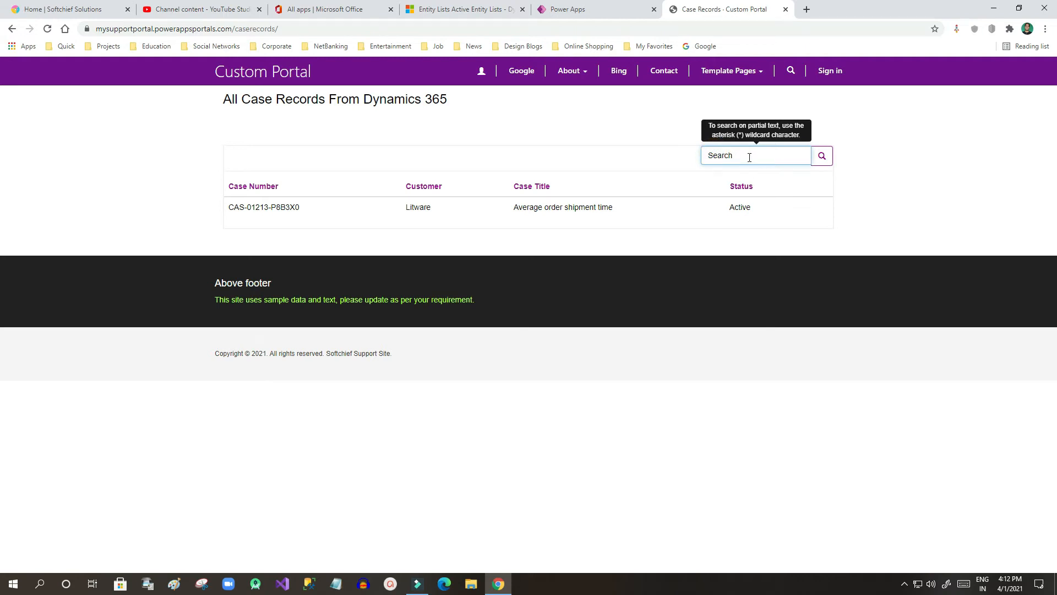
click(462, 9)
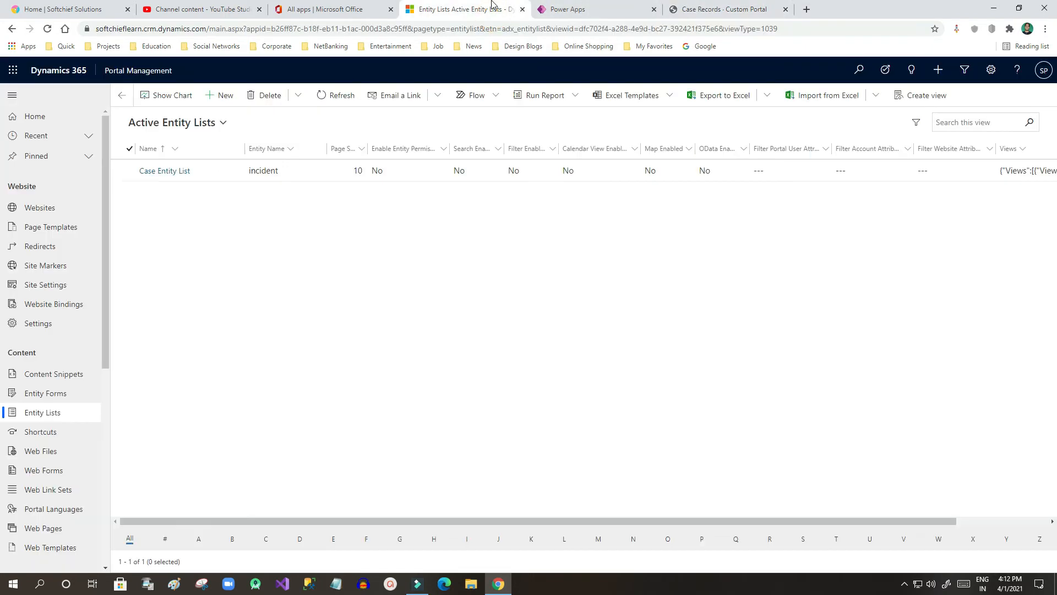
- Open the Case Entity List record in Portal Management and scroll to its Search settings
click(341, 94)
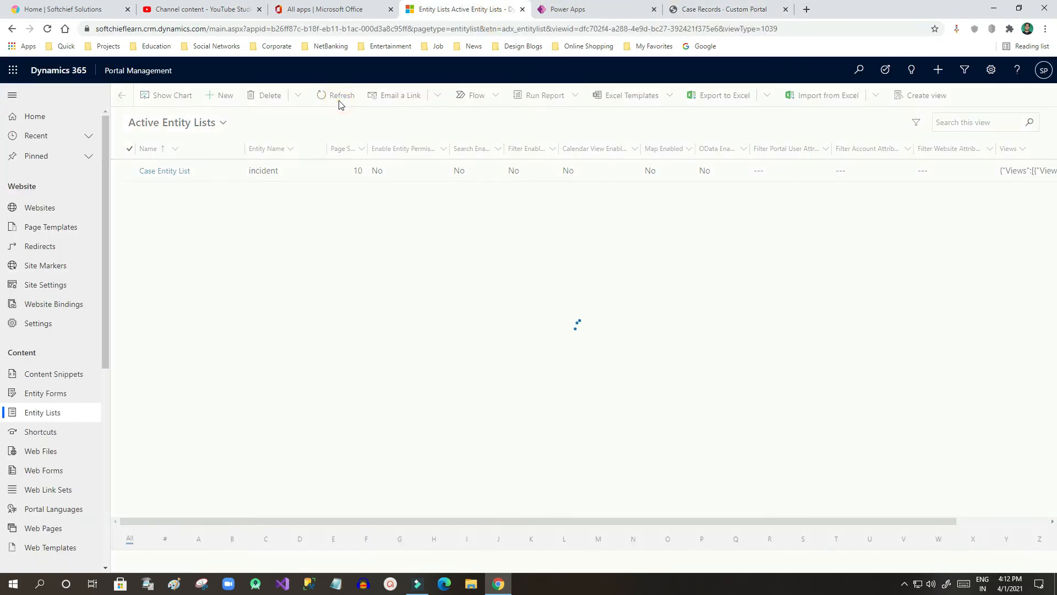
click(342, 96)
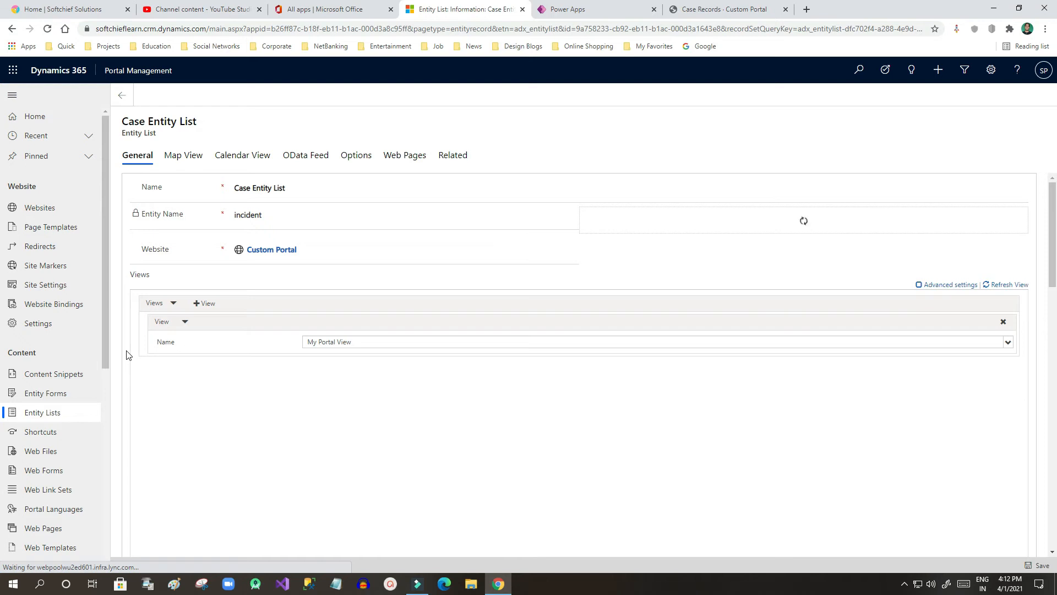
scroll(down, 3)
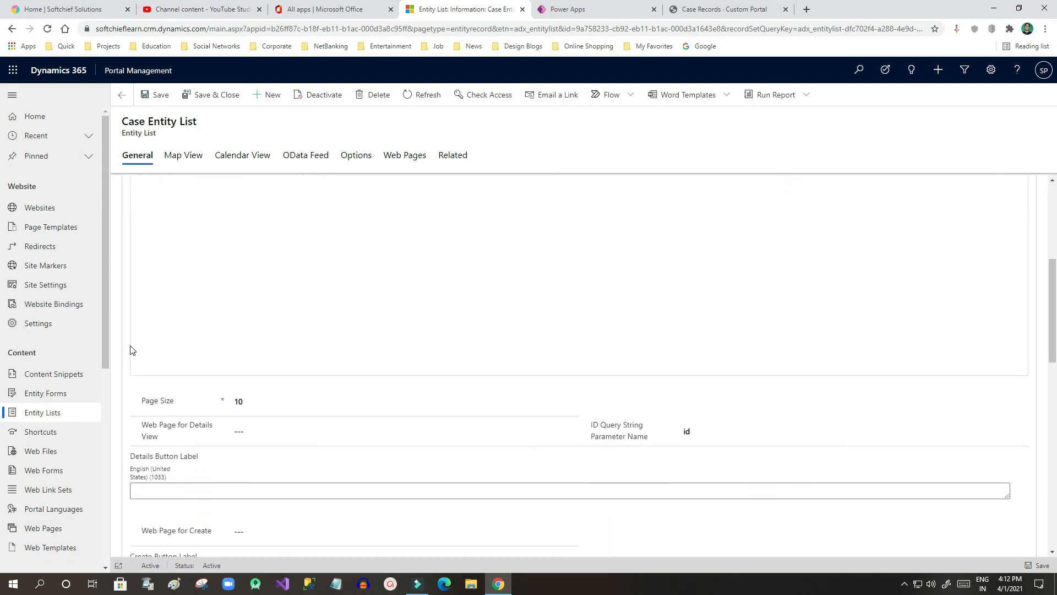
scroll(down, 3)
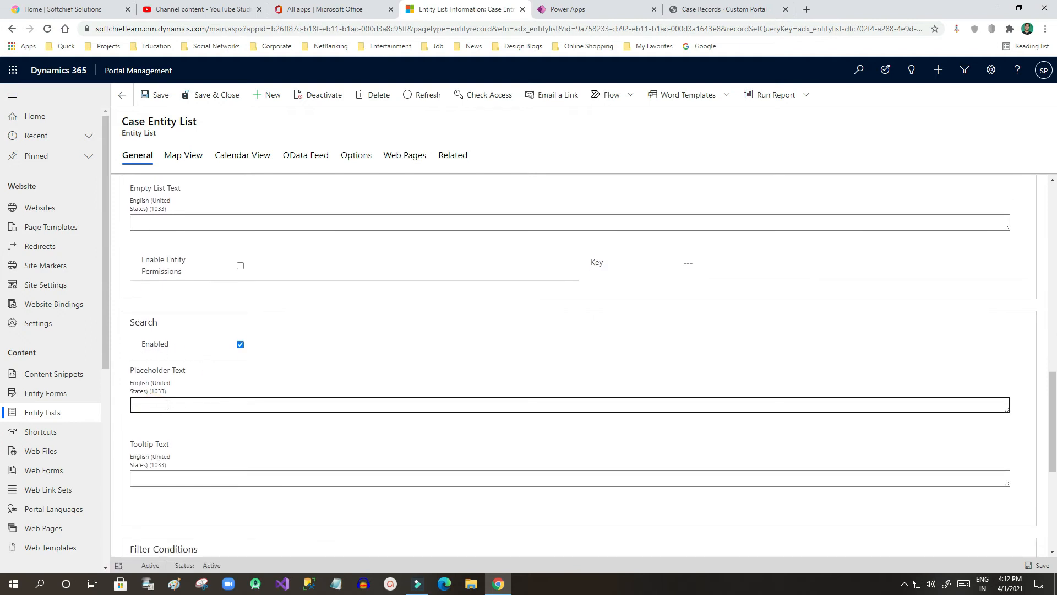
- Enter 'Search Case' as the entity list's search placeholder text
text(S)
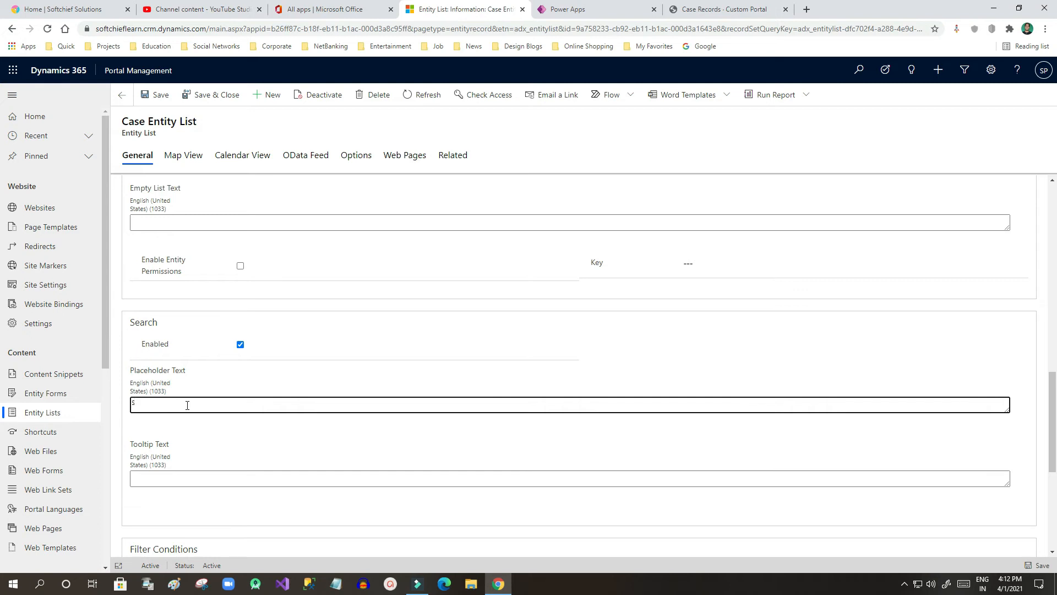
text(Search)
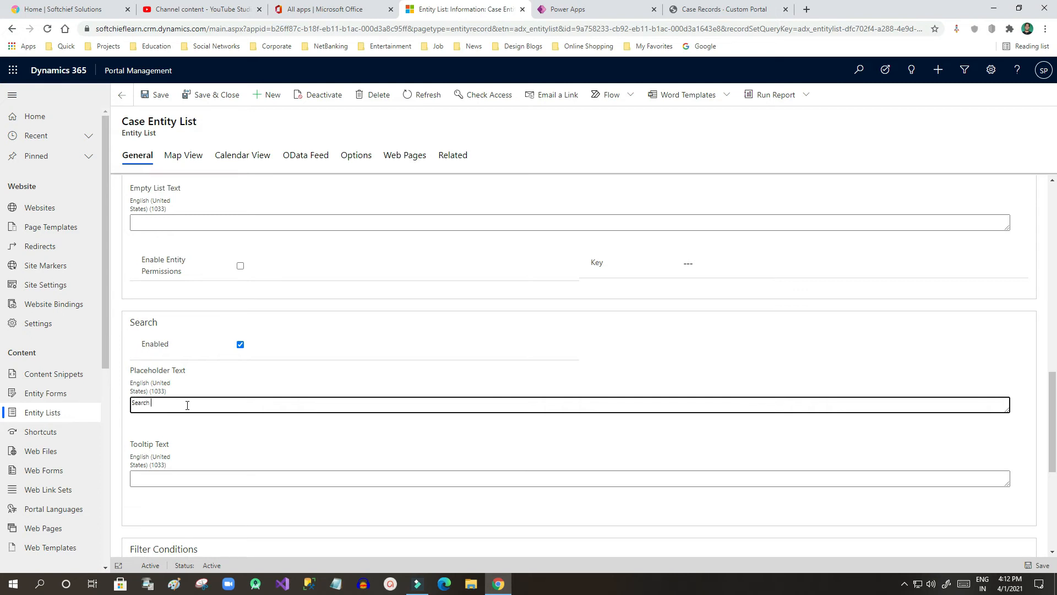
text(Ca)
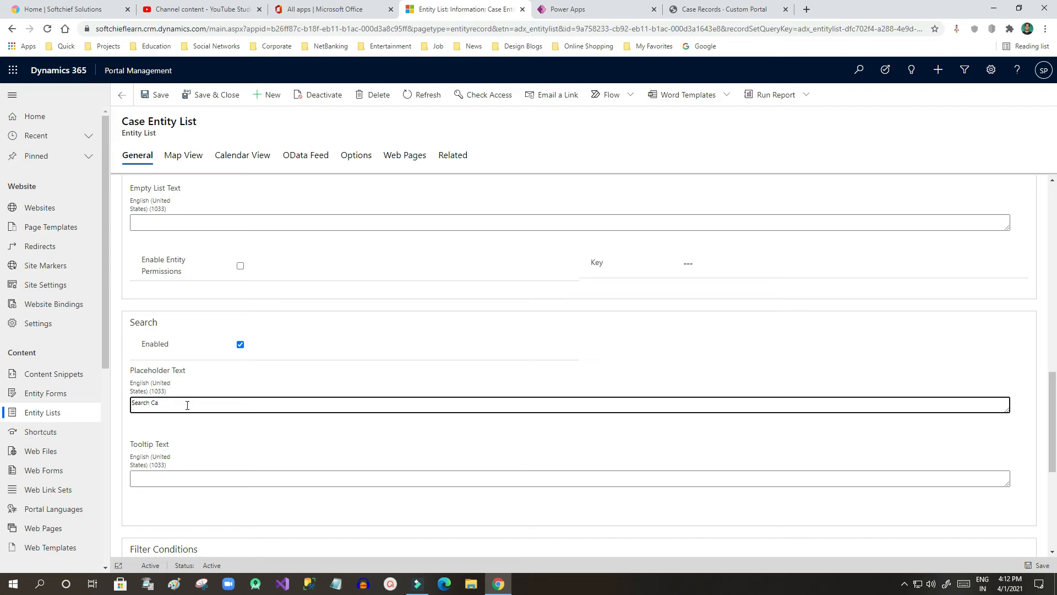
text(se)
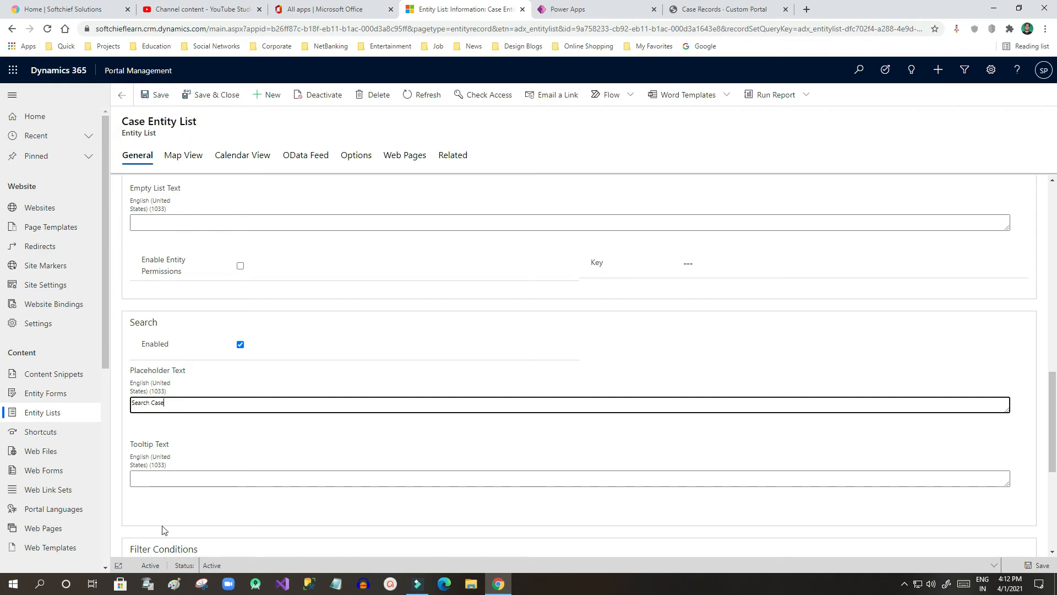
- Enter 'Provide case number' as the search tooltip text and save the record
click(569, 478)
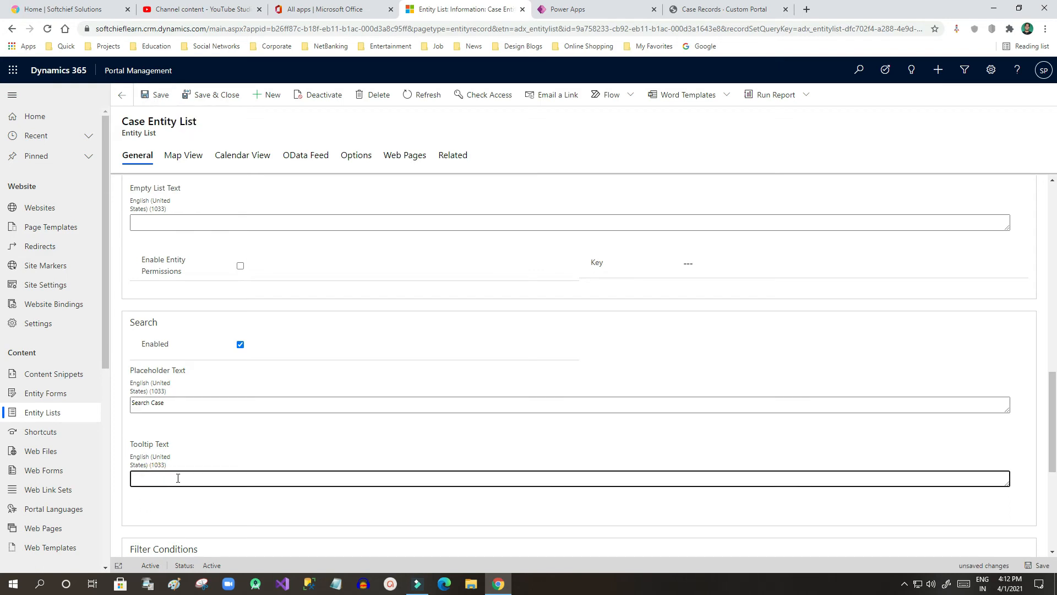
text(Plea)
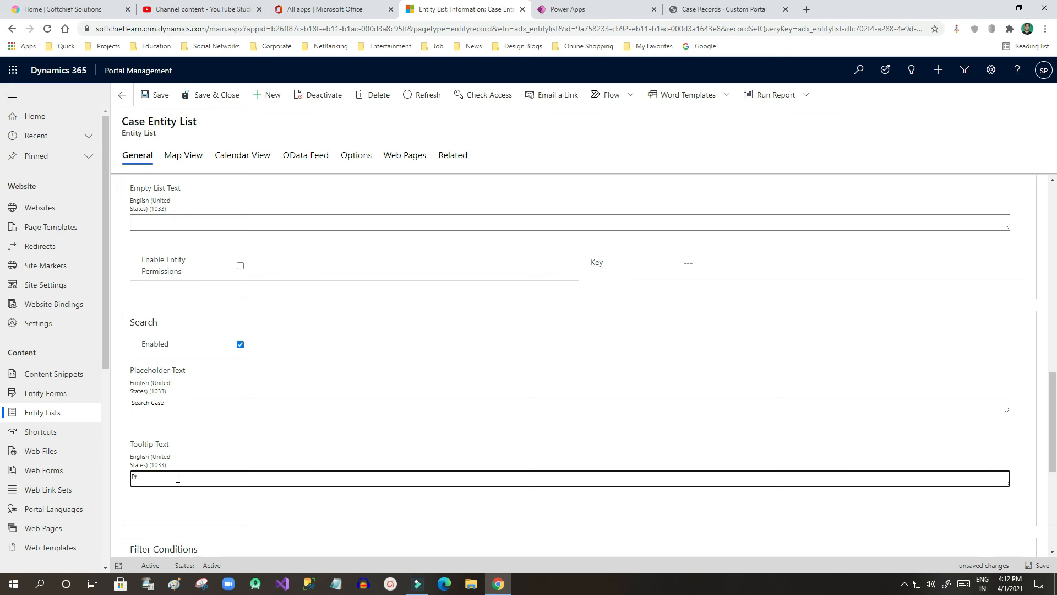
text(Provud)
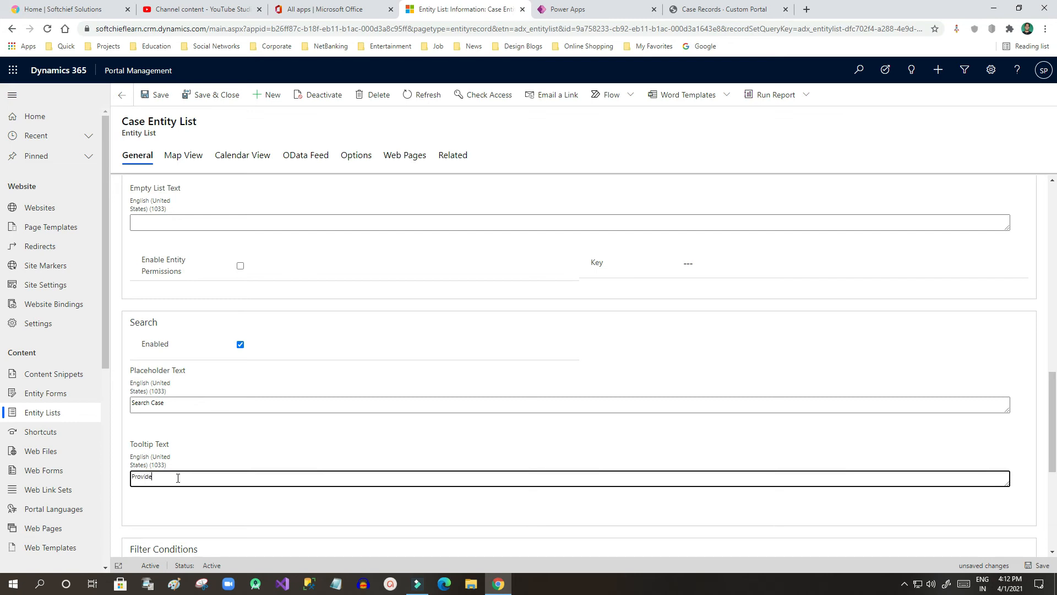
text(case number)
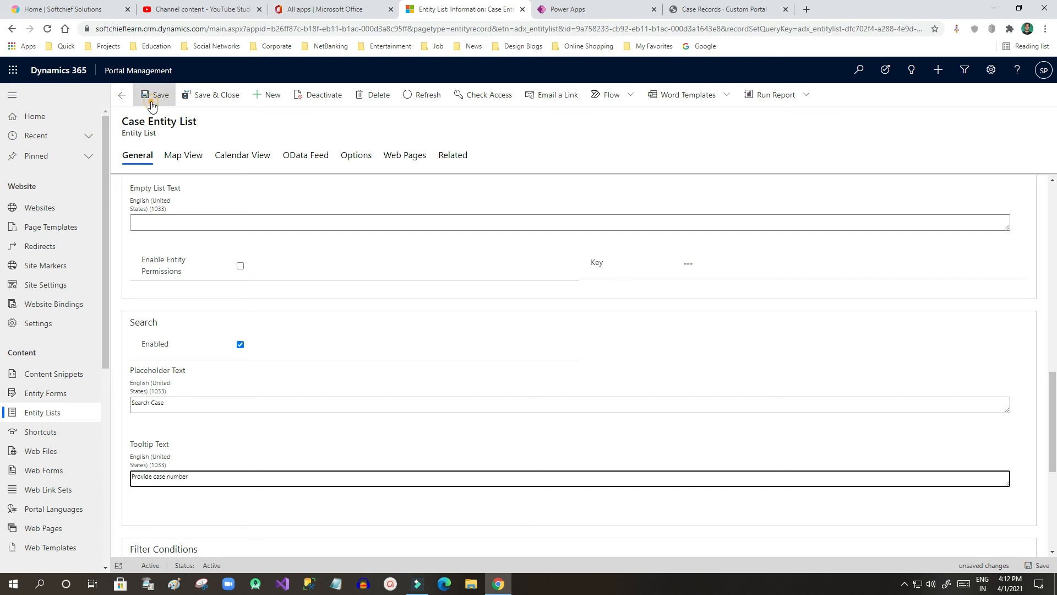
click(155, 94)
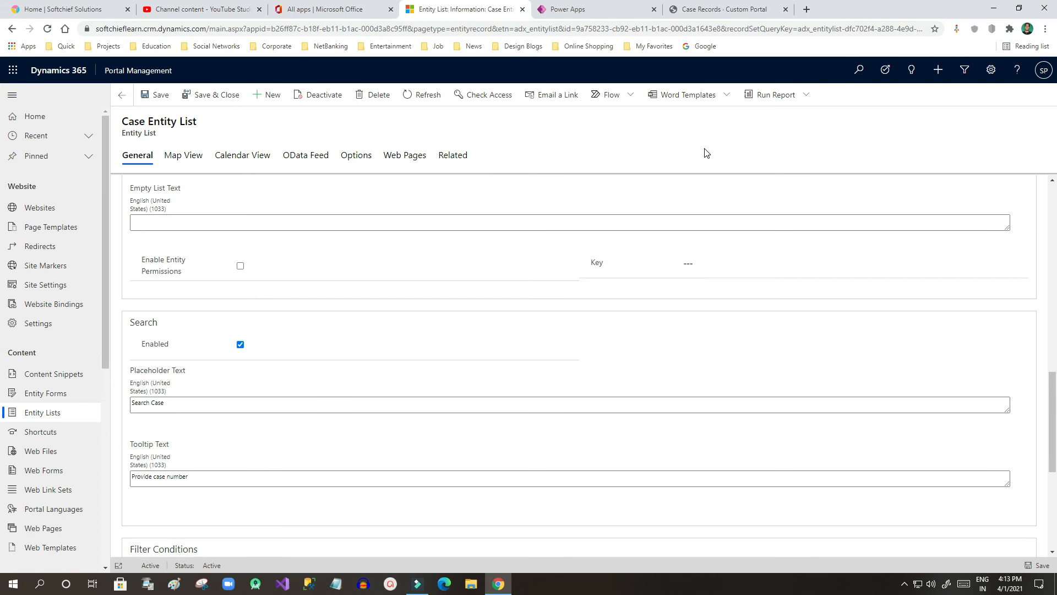
click(591, 8)
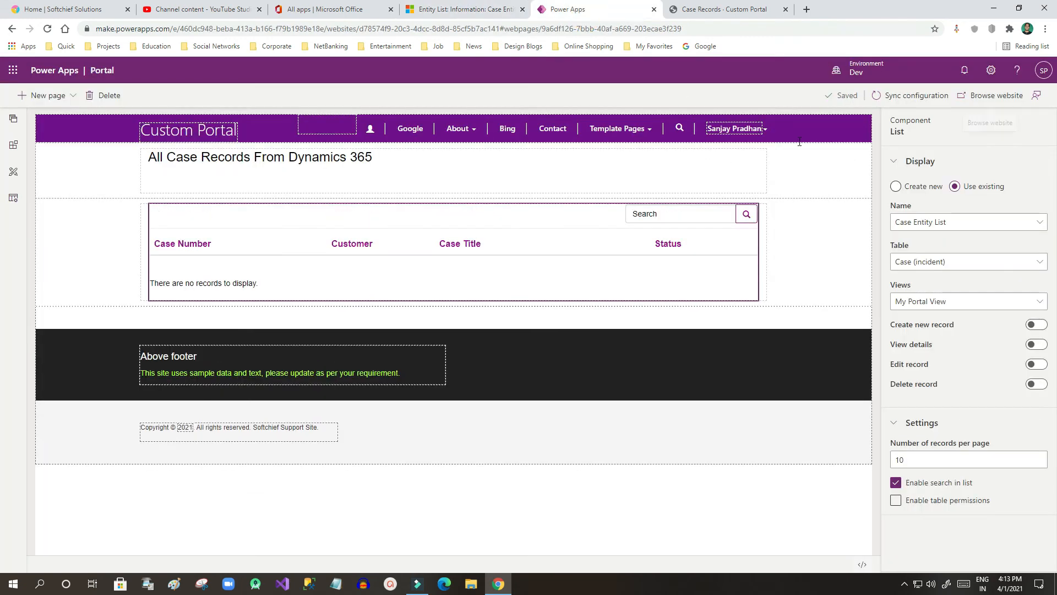
- Sync the studio configuration and open the live Case Records page to check the search box
click(915, 95)
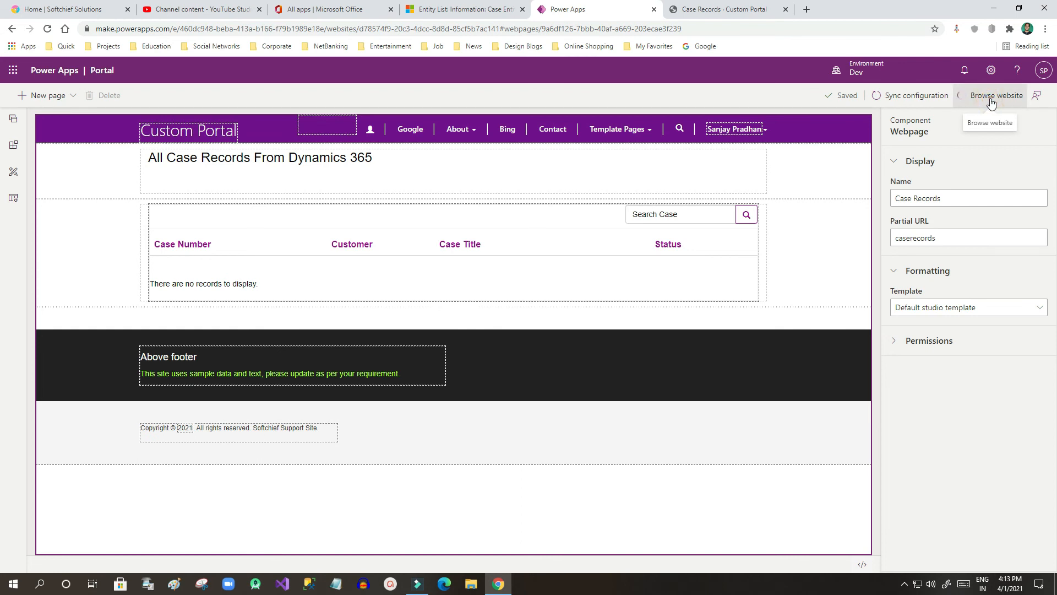
click(996, 95)
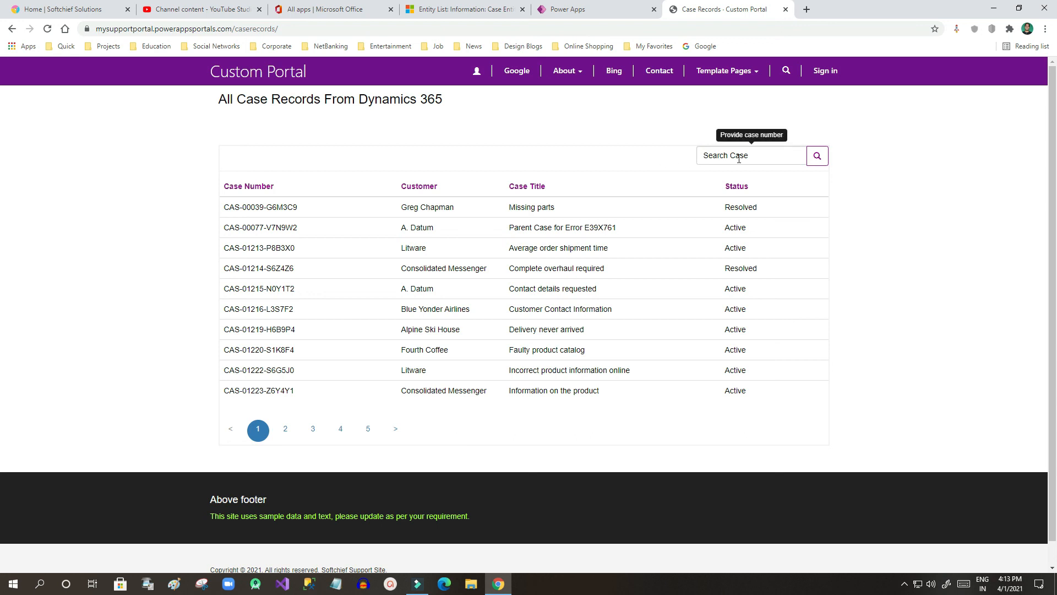
click(751, 155)
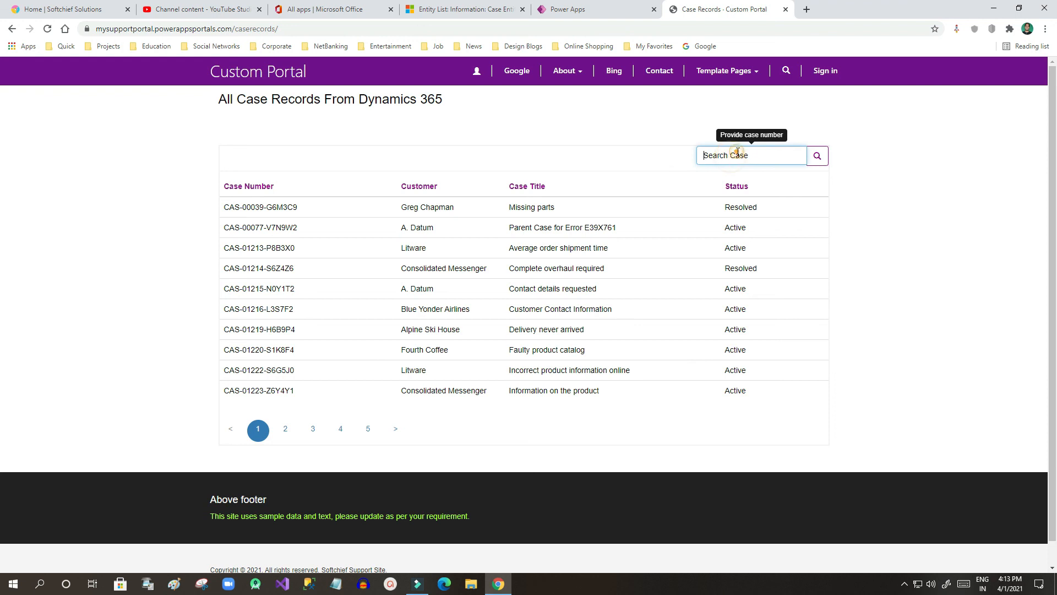
mouse_move(791, 163)
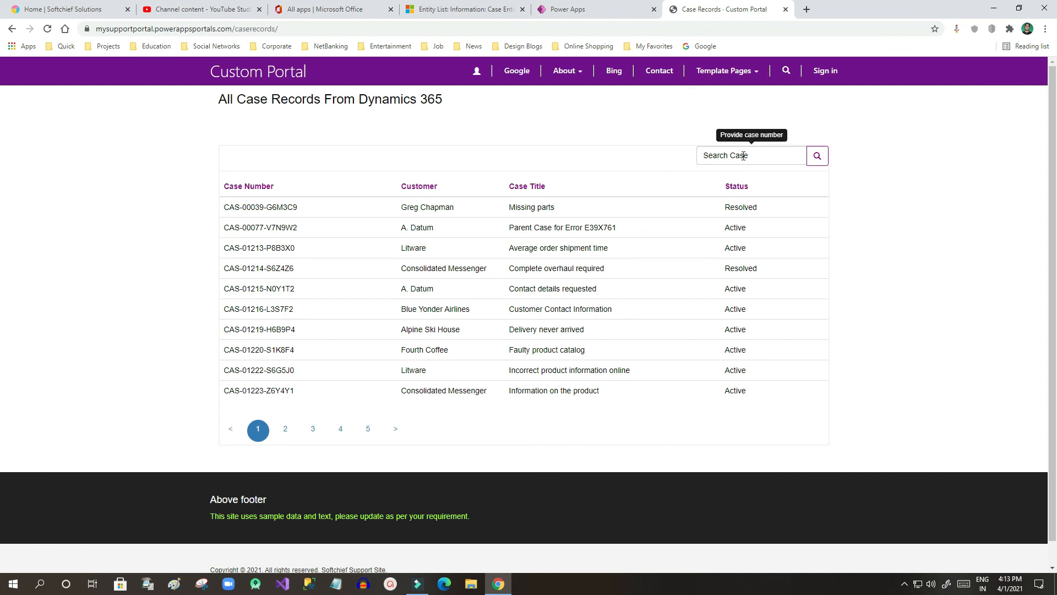
click(570, 9)
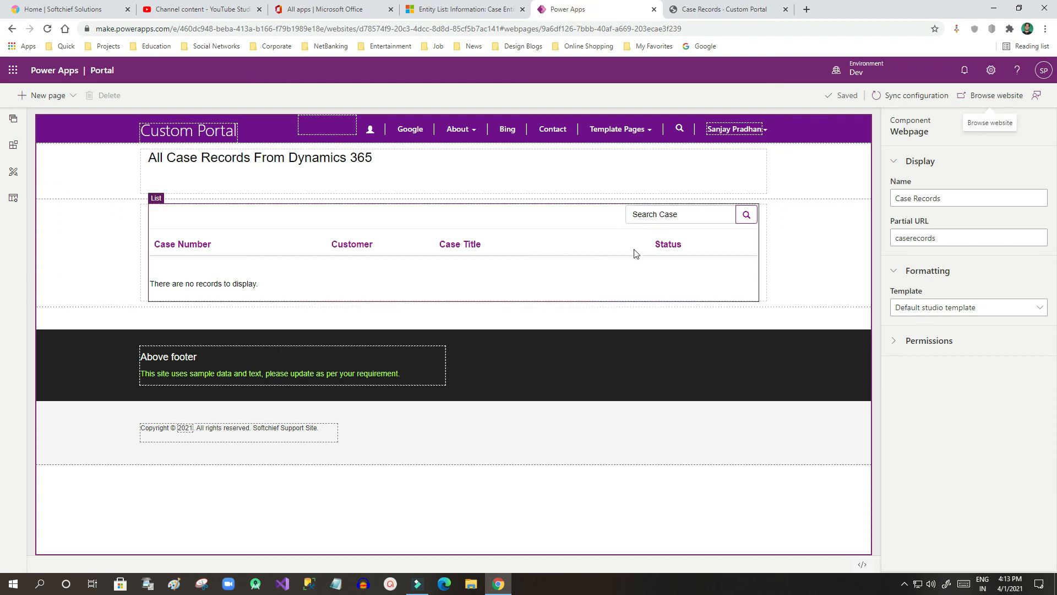
click(725, 9)
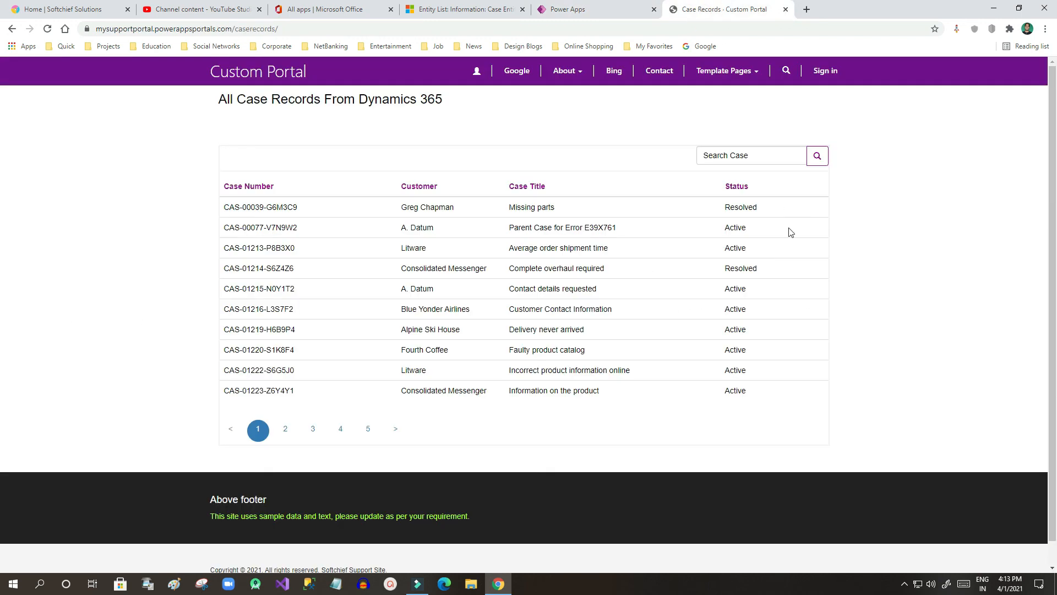